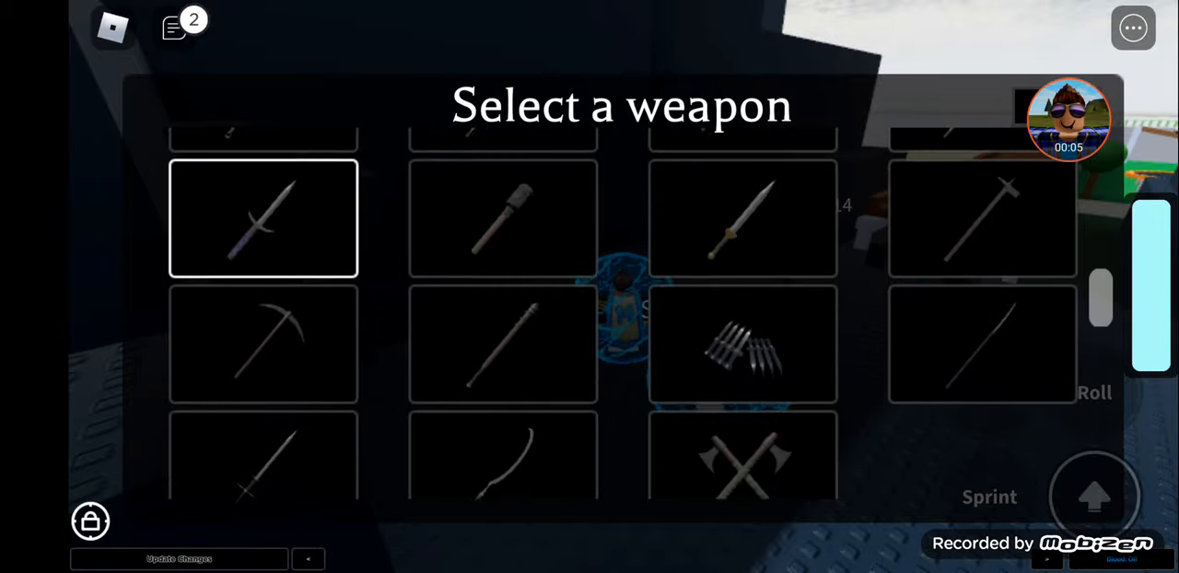
Pick the Kanabo, C4 and Grenade loadout, then use hotbar items while roaming.
left_click(263, 218)
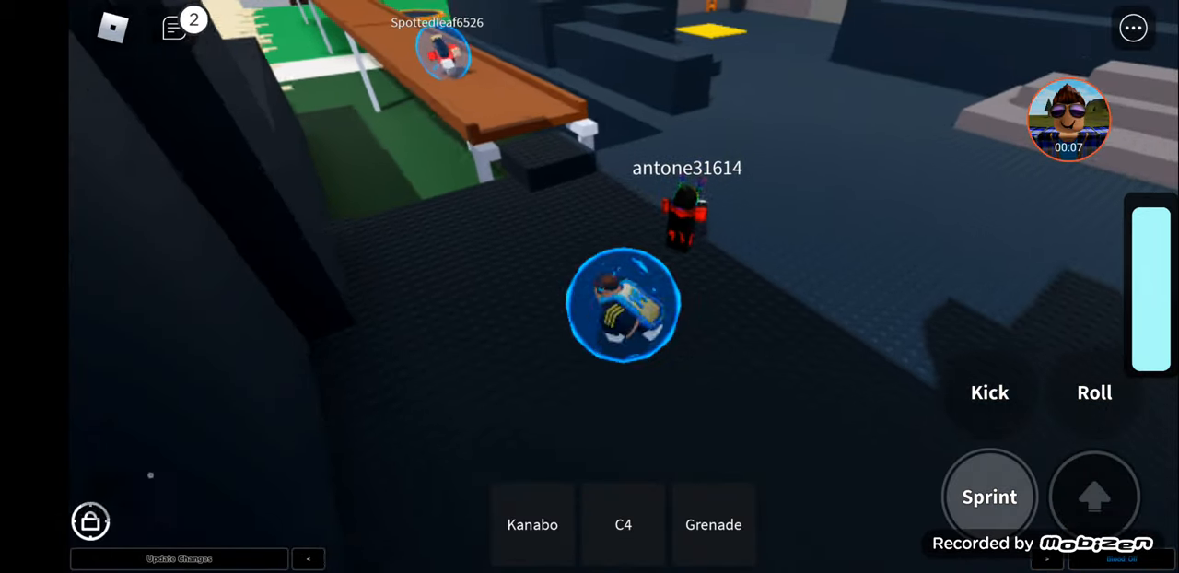
left_click(536, 524)
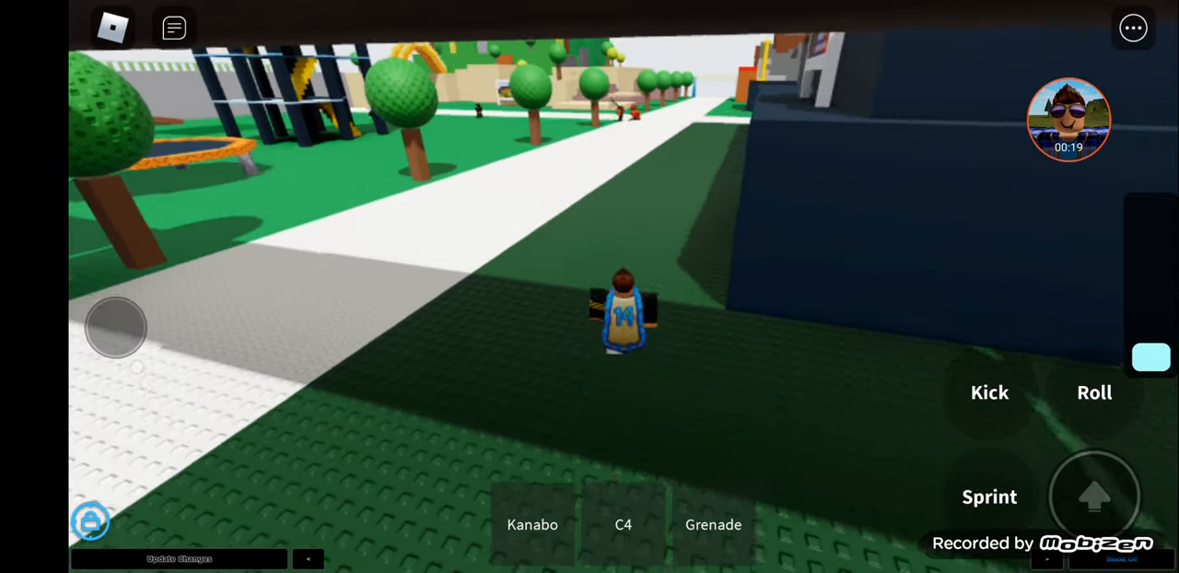
left_click(534, 525)
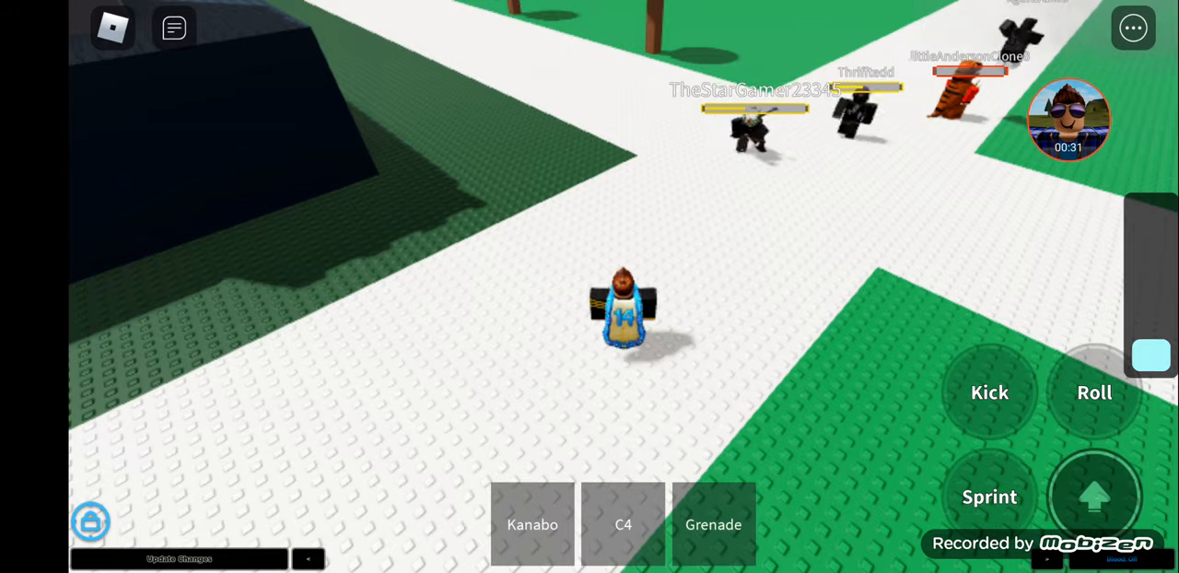
left_click(536, 526)
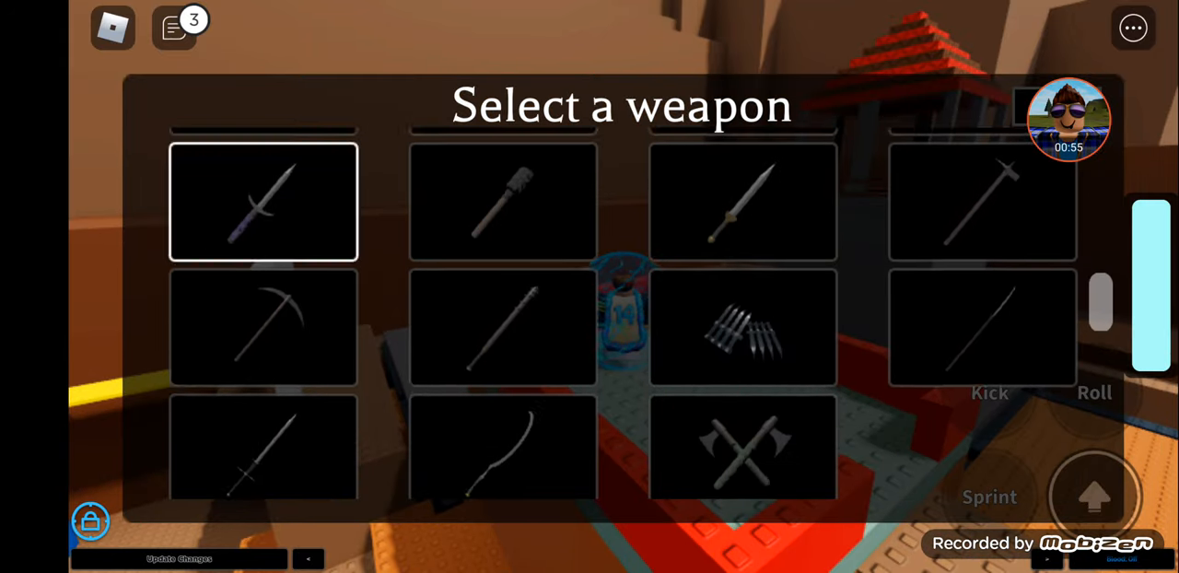
Respawn with a new weapon, throw the fire bomb, then equip C4 and Kanabo.
left_click(263, 201)
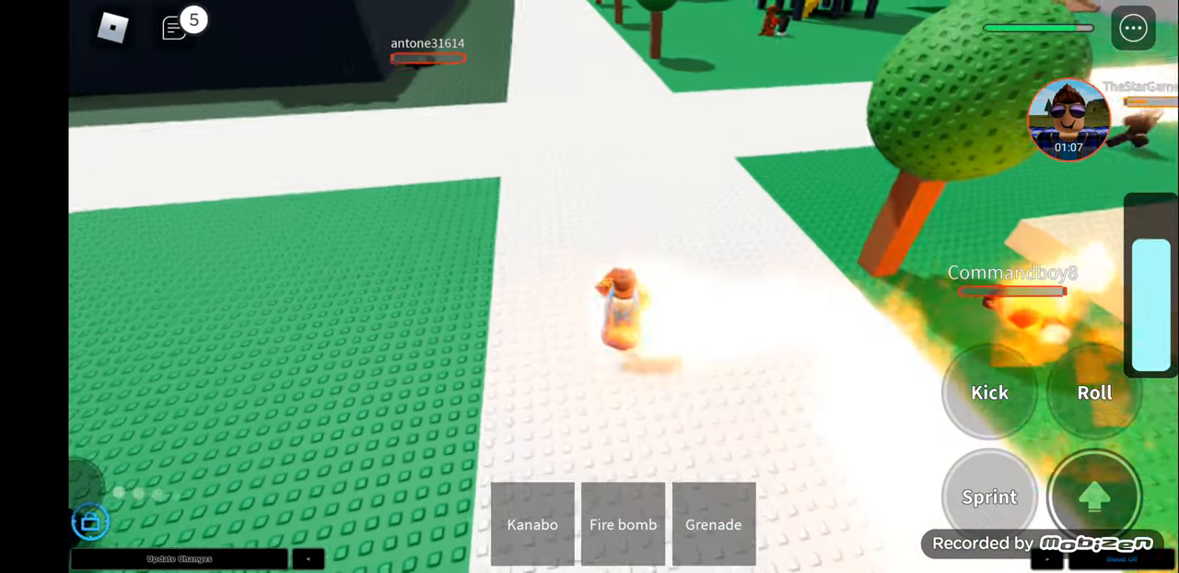
left_click(623, 524)
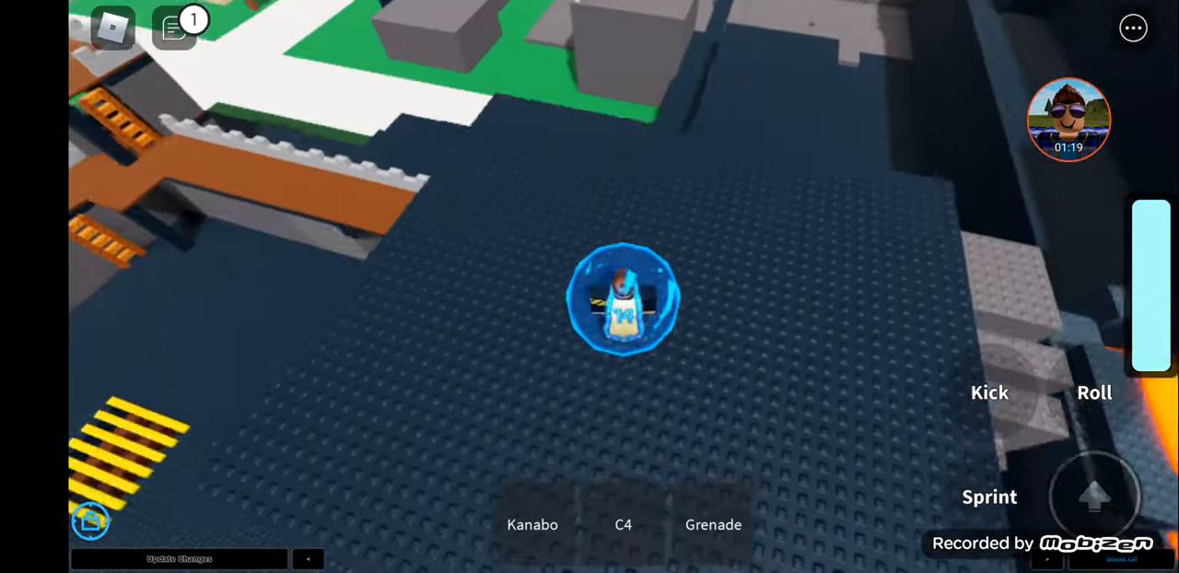
left_click(626, 525)
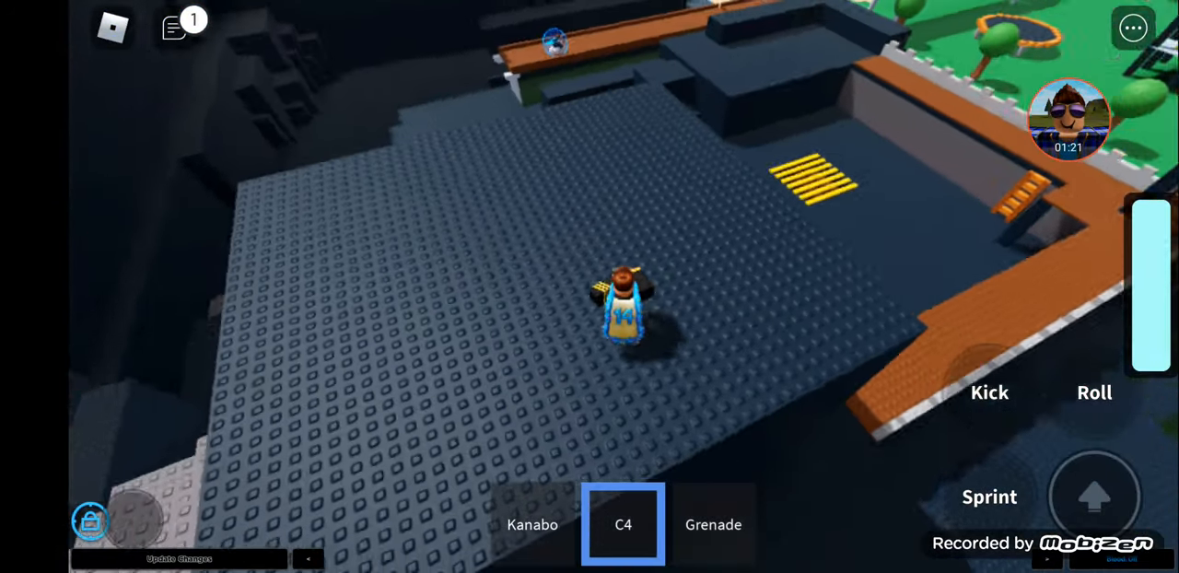
left_click(712, 524)
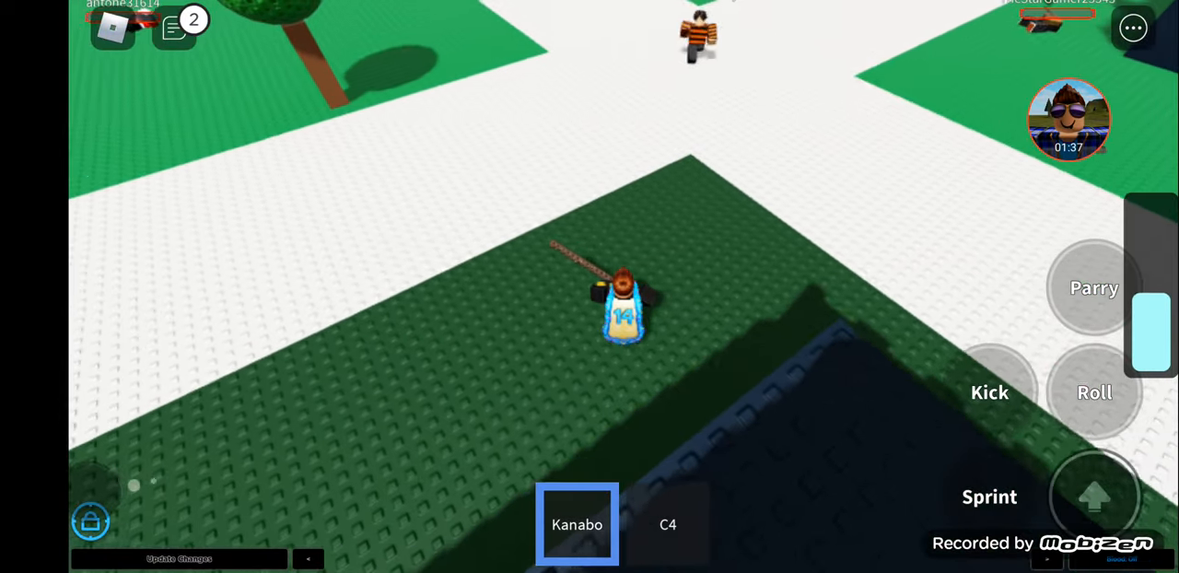
Equip the fire bomb from the hotbar near the trampoline playground.
left_click(670, 524)
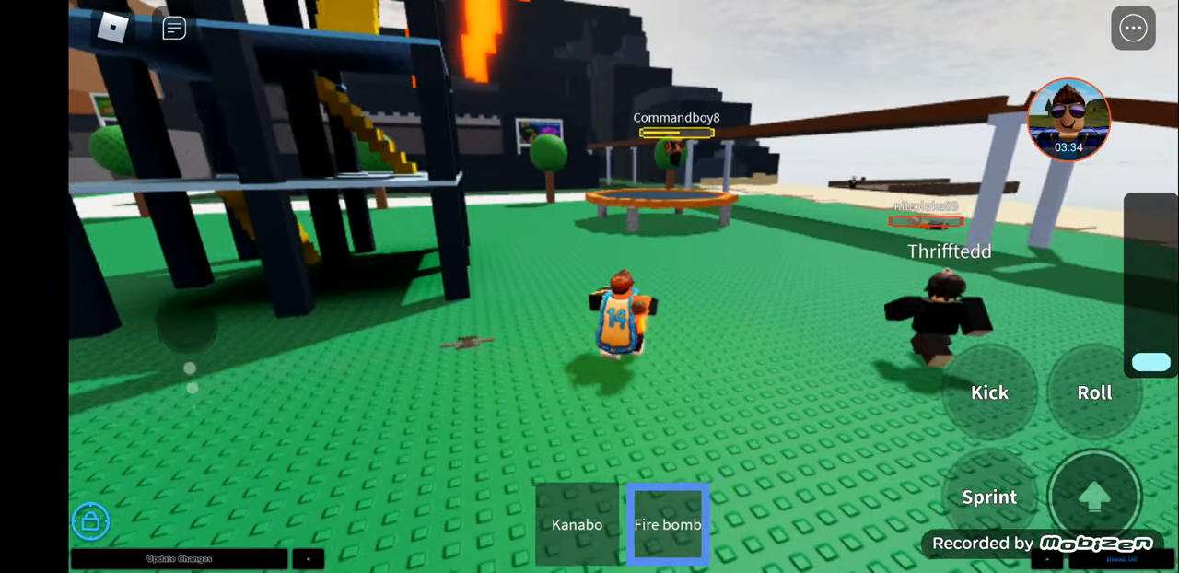
Choose the Zweihänder to respawn with Zweihänder, C4 and Grenade.
left_click(670, 525)
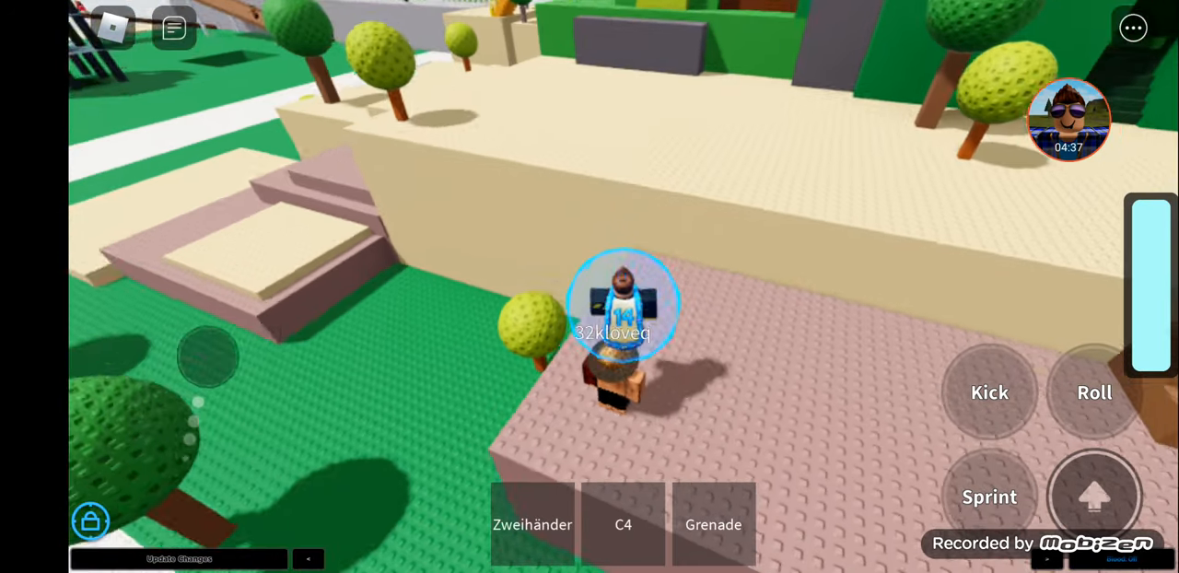
left_click(535, 524)
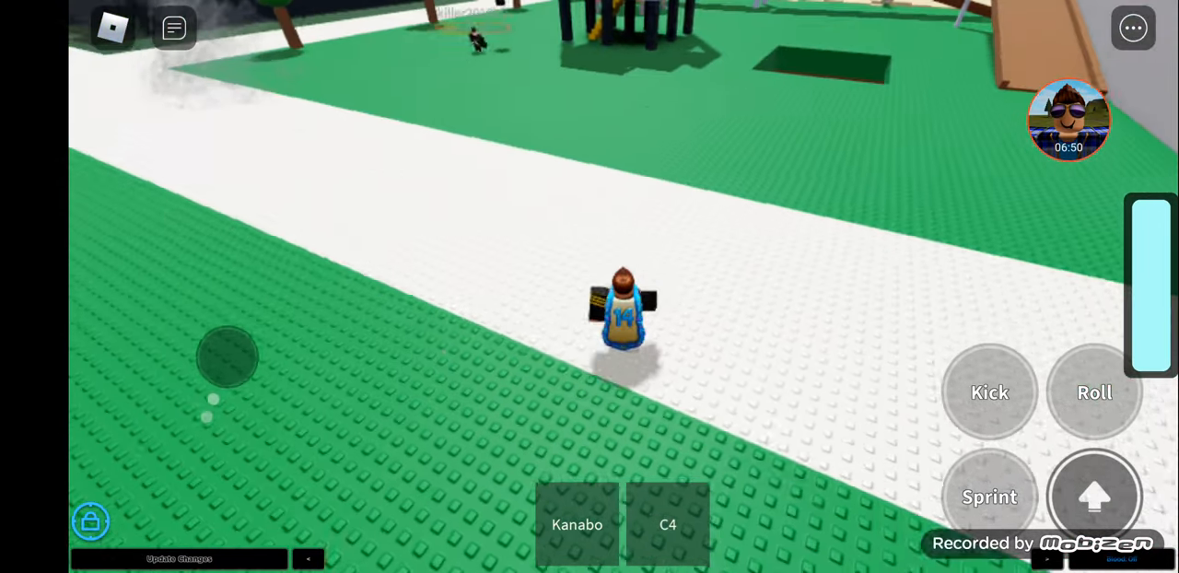
Select a hotbar item while walking the white park path.
left_click(579, 527)
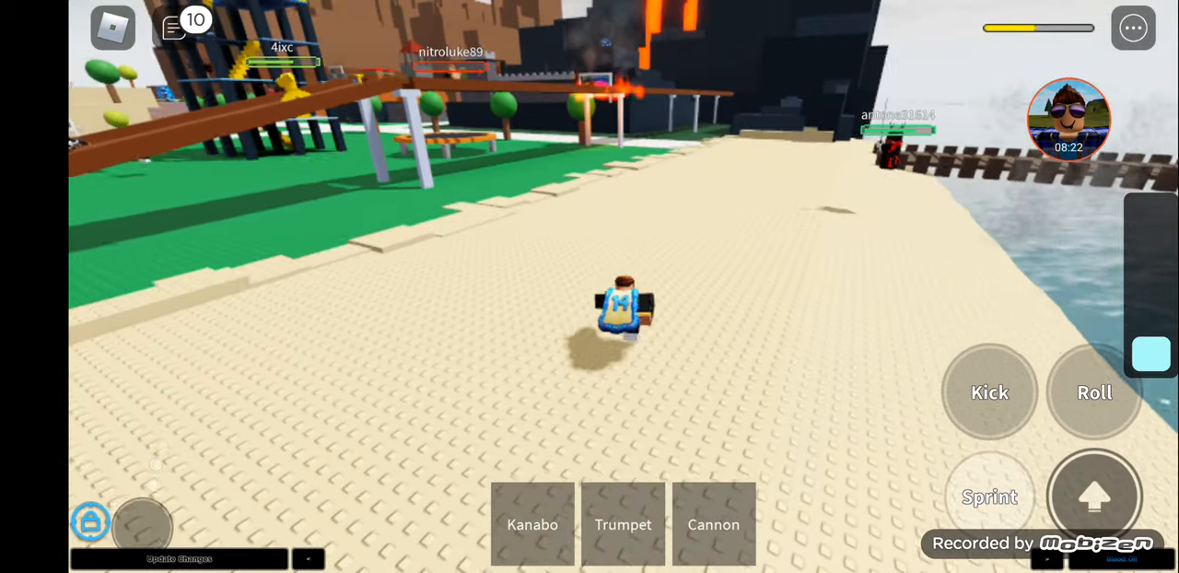
Switch between Kanabo, Trumpet and Cannon slots while heading along the beach to the pier.
left_click(713, 523)
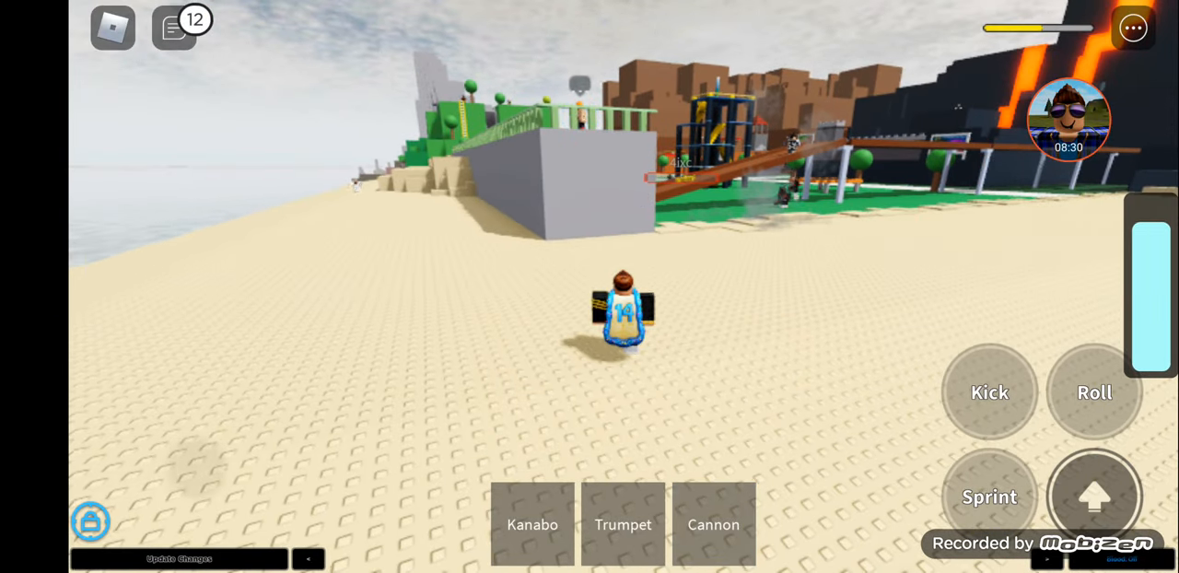
left_click(622, 524)
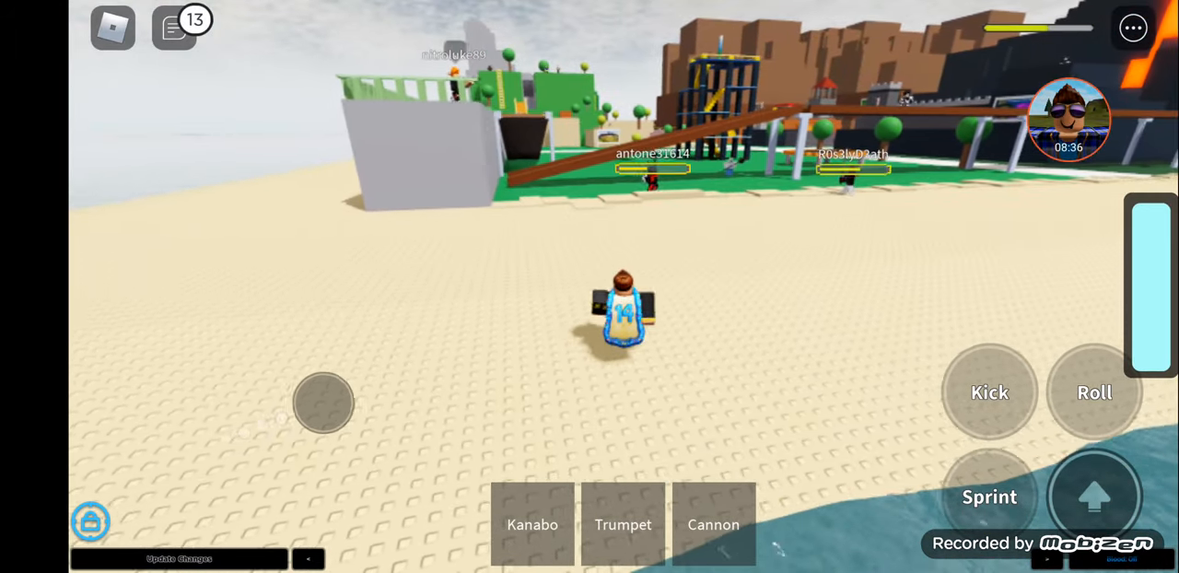
left_click(714, 524)
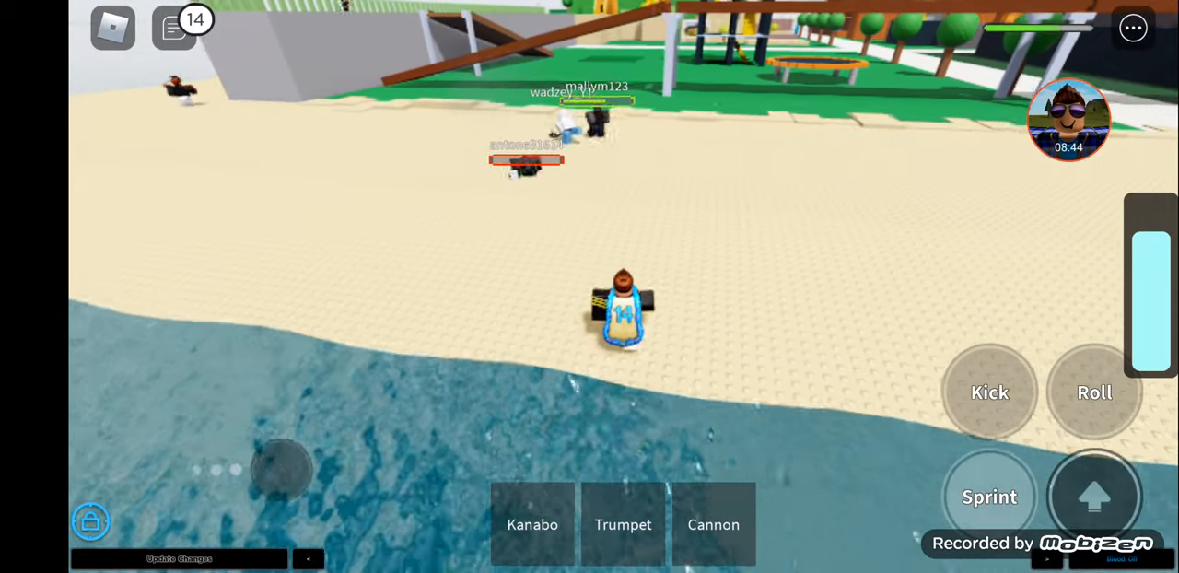
left_click(534, 524)
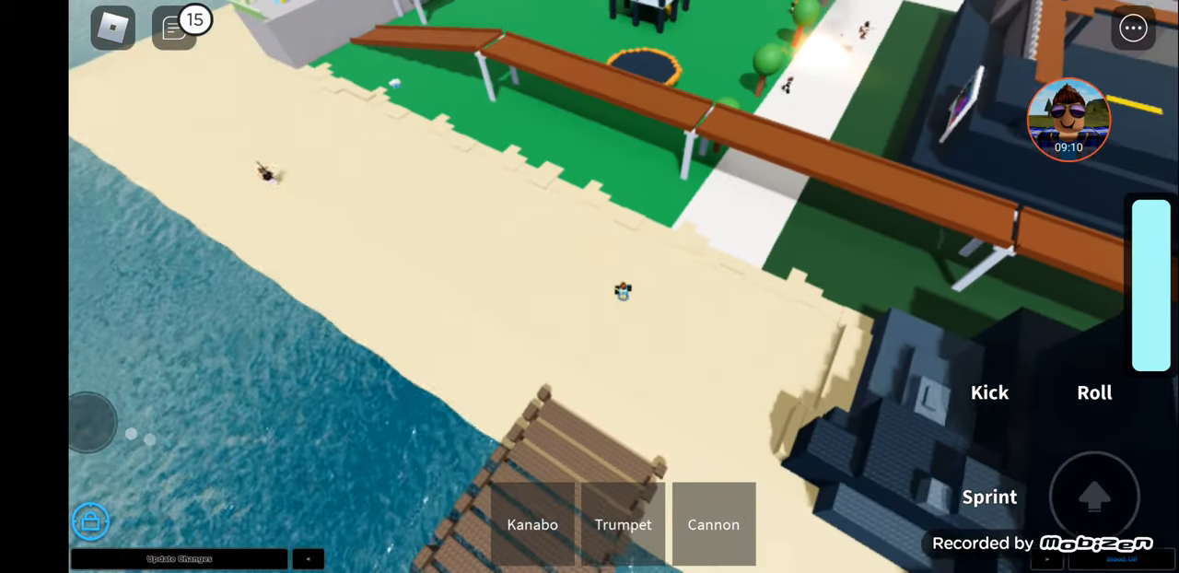
Throw the fire bomb, cycle hotbar slots, then equip the Kanabo for close combat.
left_click(625, 525)
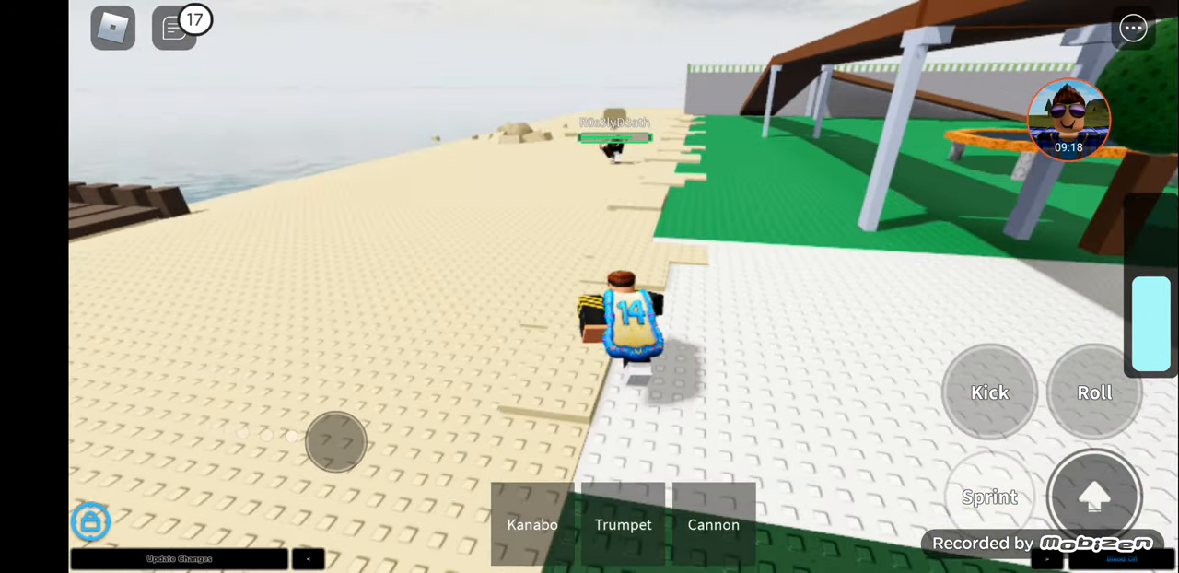
left_click(714, 524)
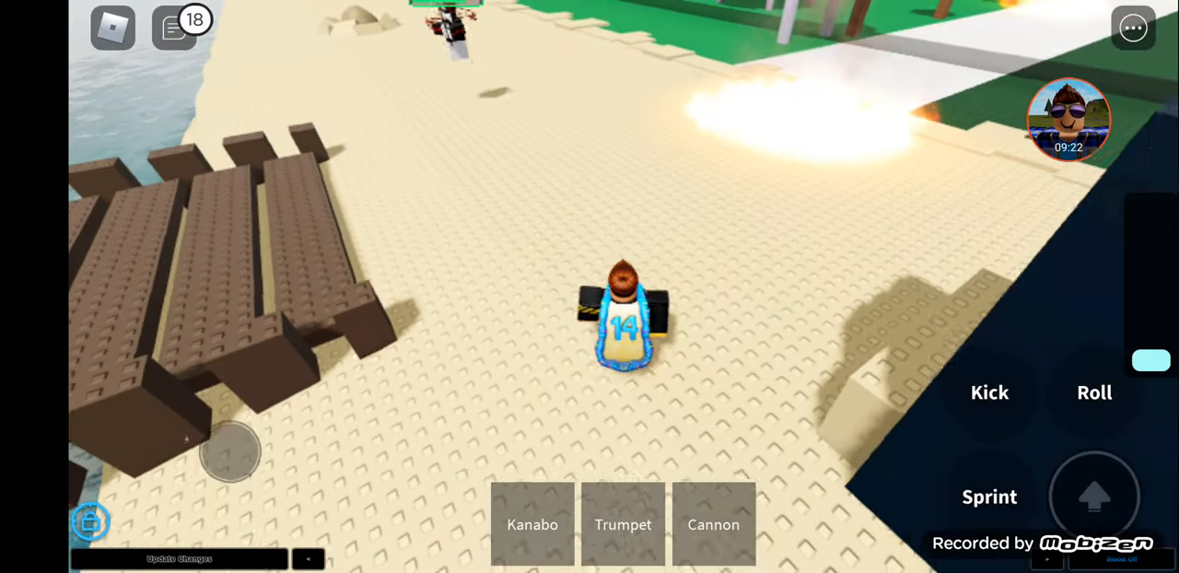
left_click(714, 525)
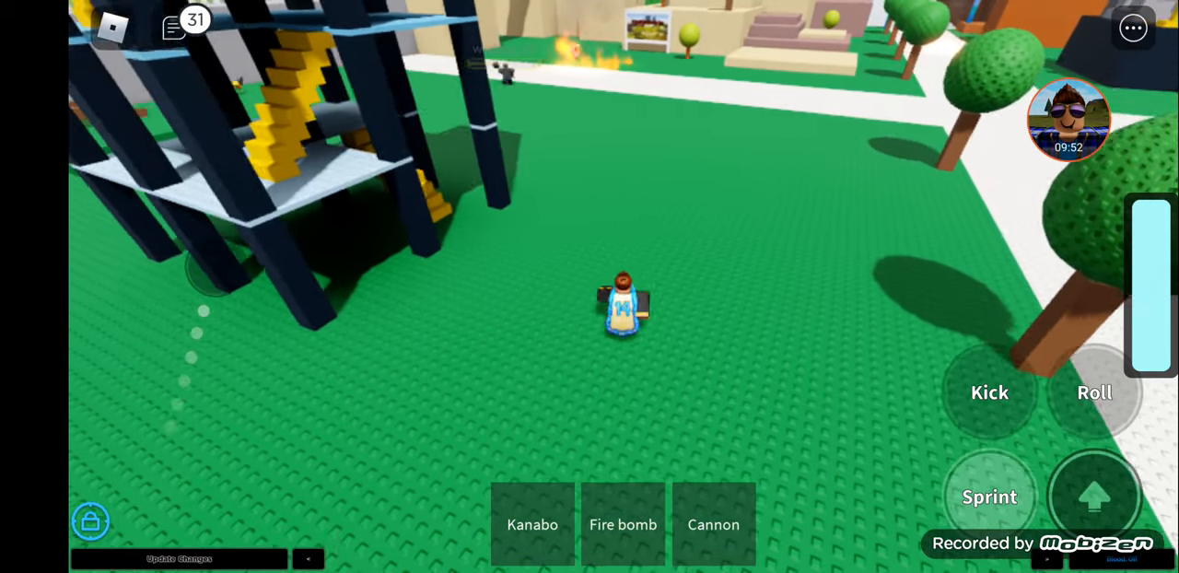
left_click(623, 524)
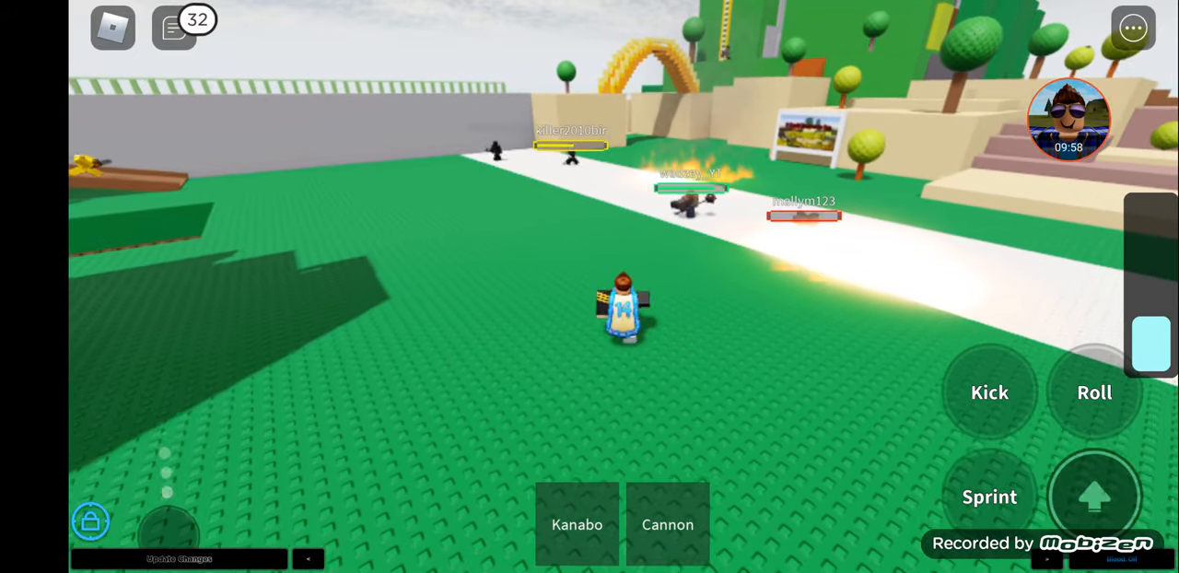
left_click(577, 525)
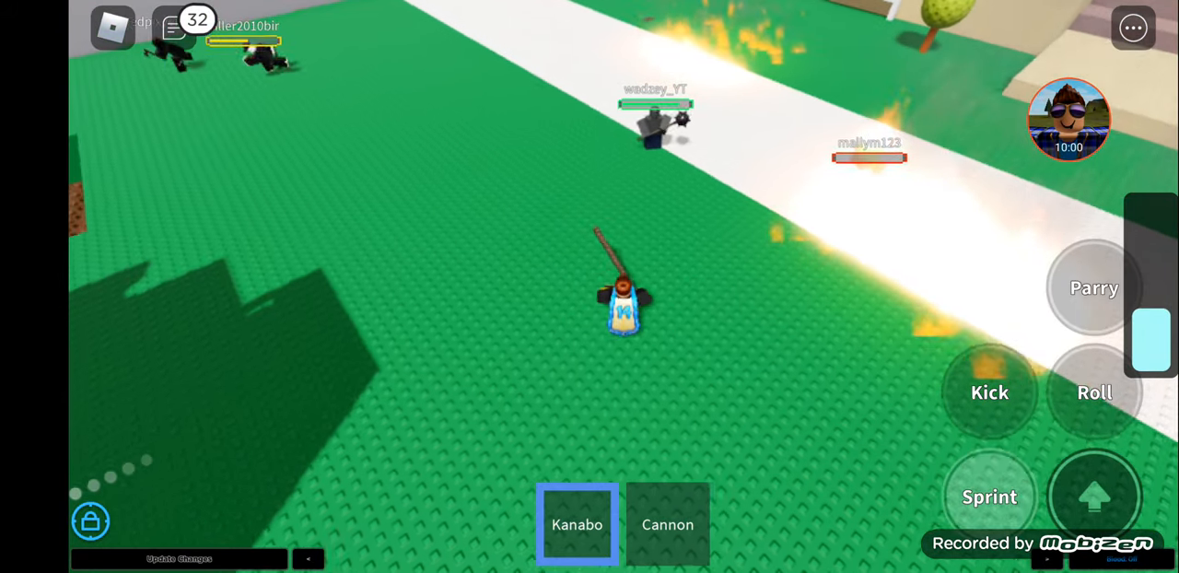